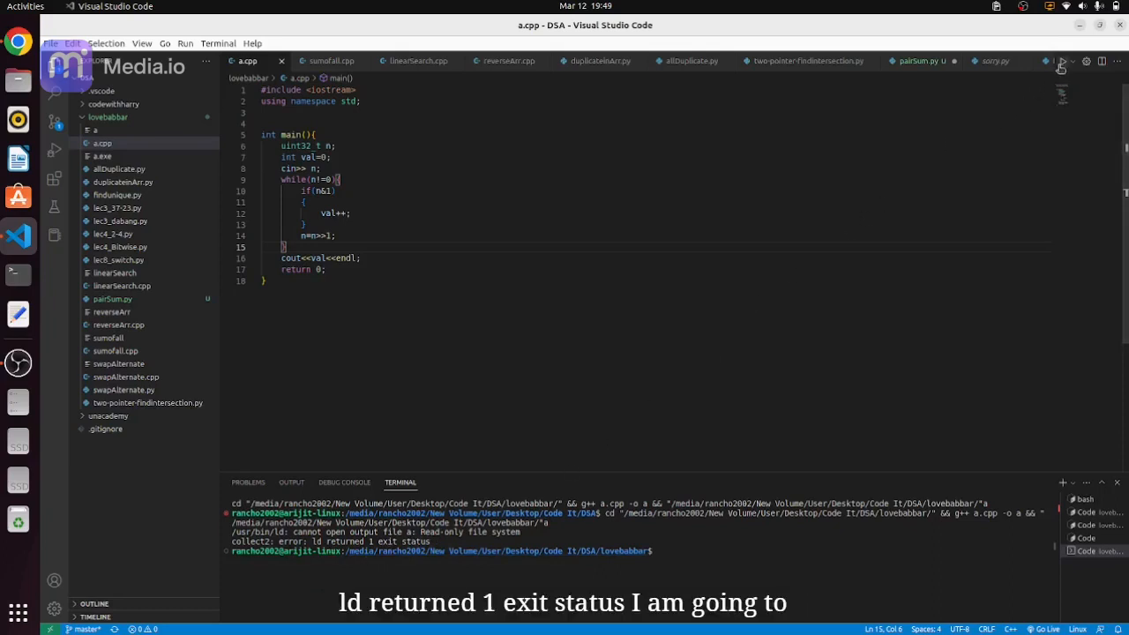
# Add a second 'cout<<endl' line after the output statement in a.cpp.
pyautogui.press('Return')
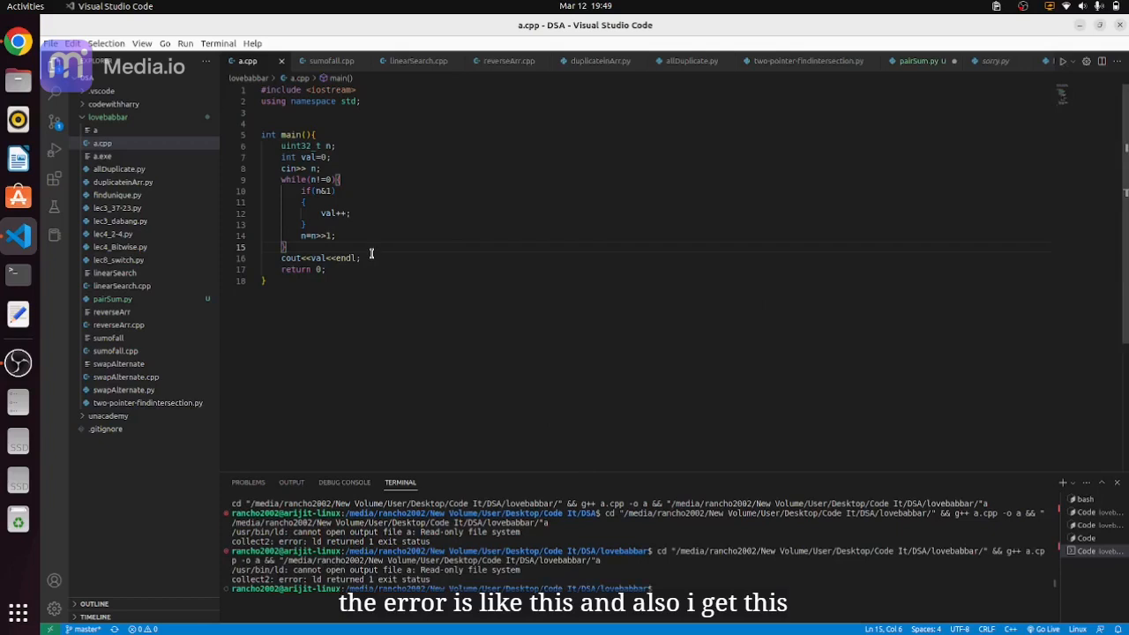
pyautogui.press('Enter')
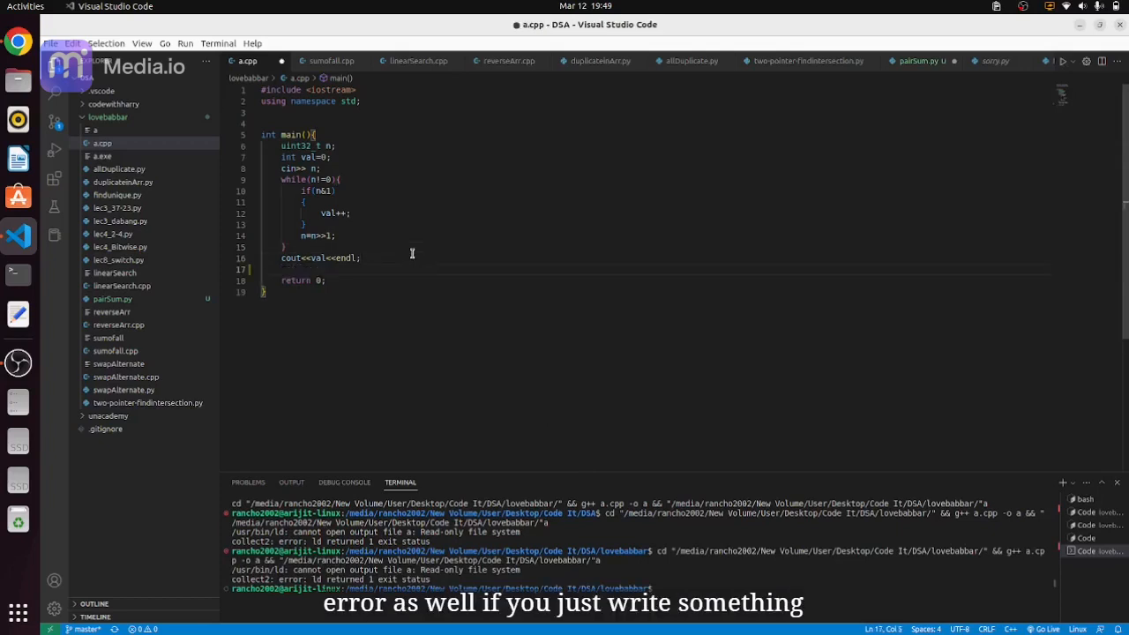
pyautogui.write('cout<<endl;')
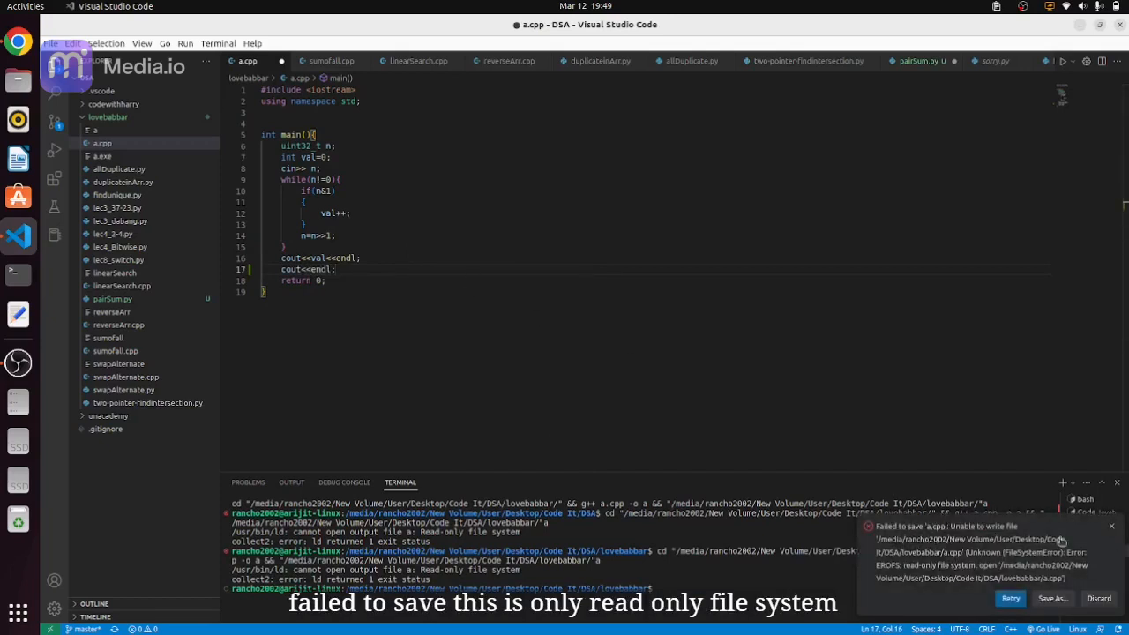
pyautogui.moveTo(14, 440)
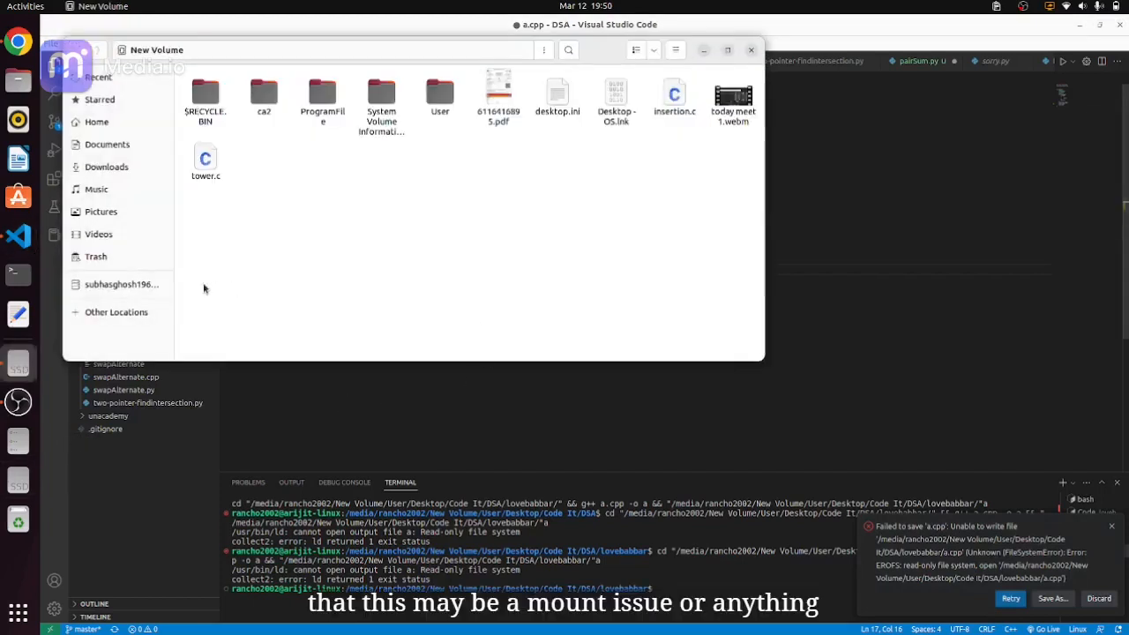
# View the mounted drives under Other Locations, then close Files.
pyautogui.click(116, 311)
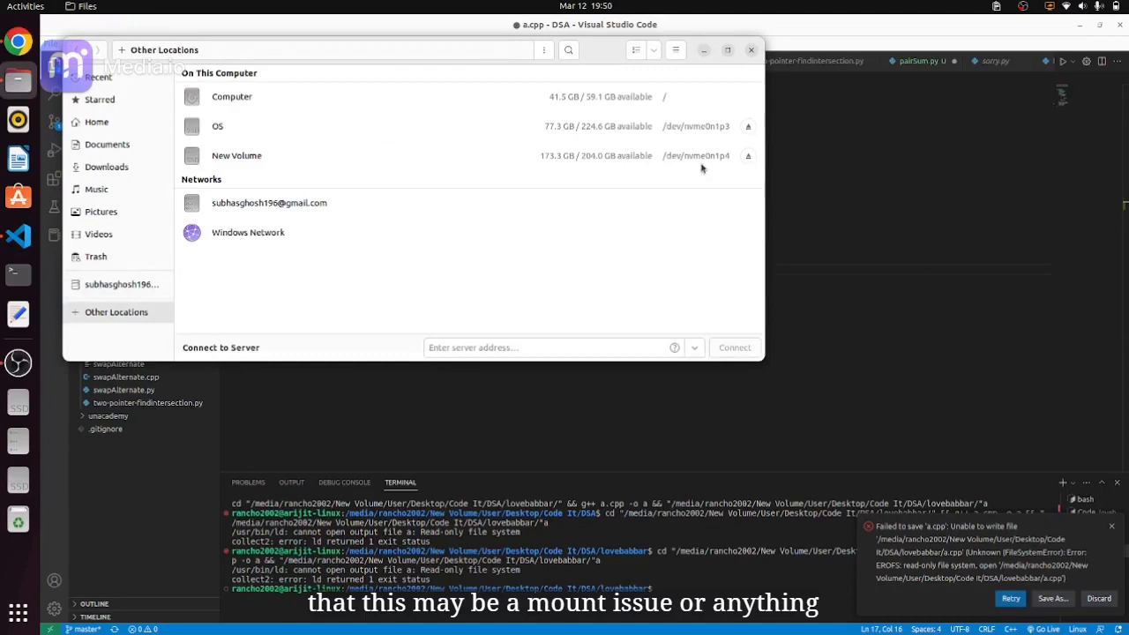
pyautogui.moveTo(705, 138)
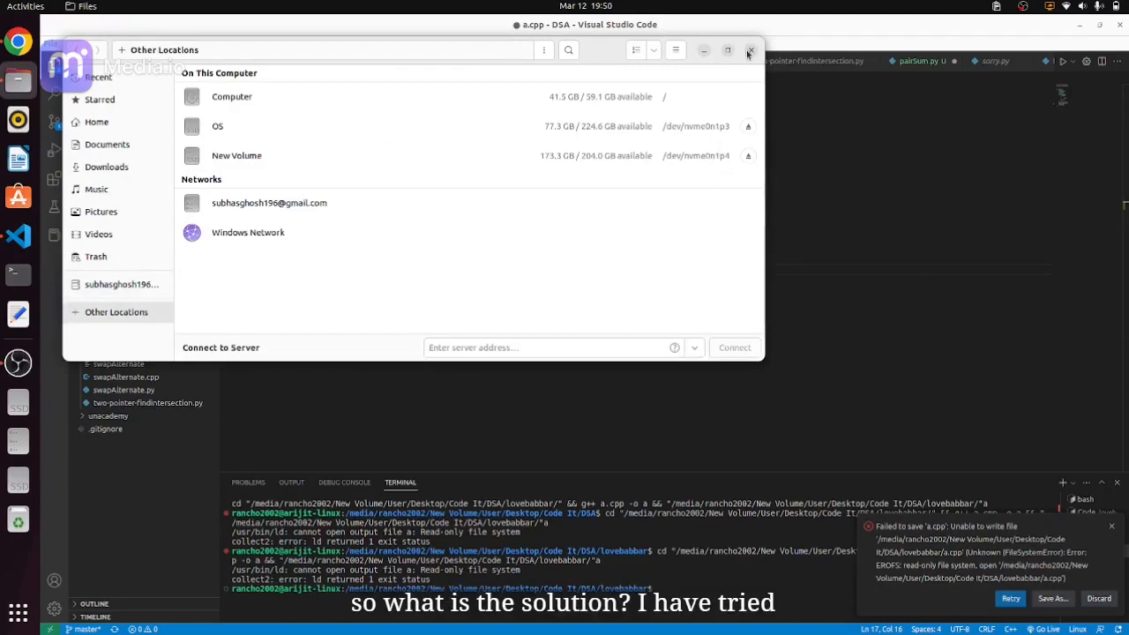
pyautogui.click(750, 49)
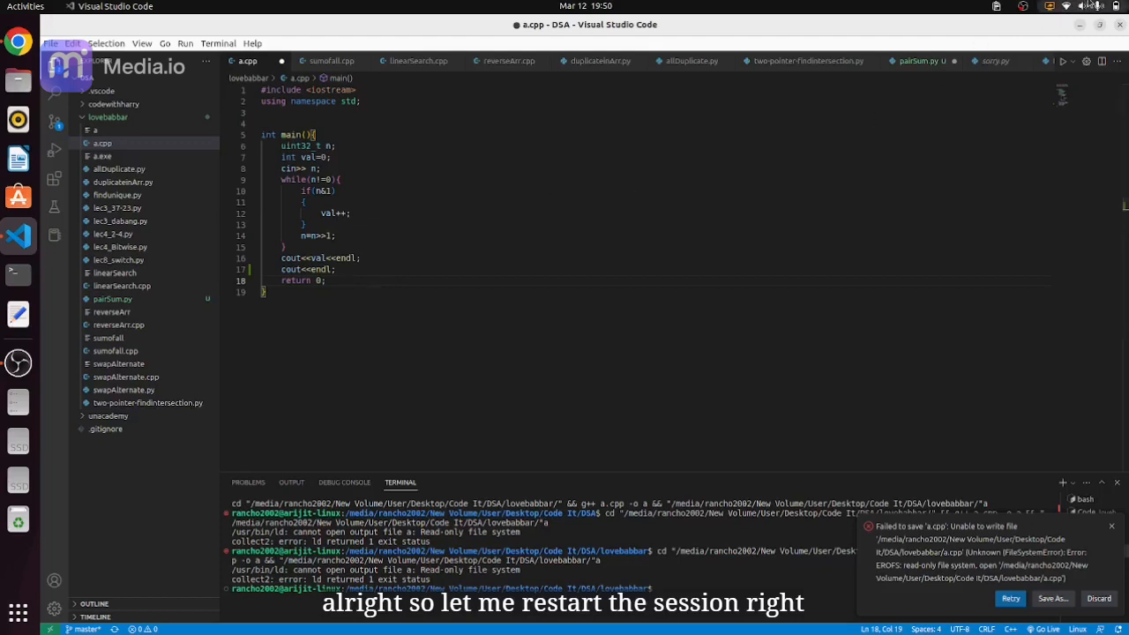
# Bring up the GNOME system menu's power and session options to restart.
pyautogui.click(1097, 7)
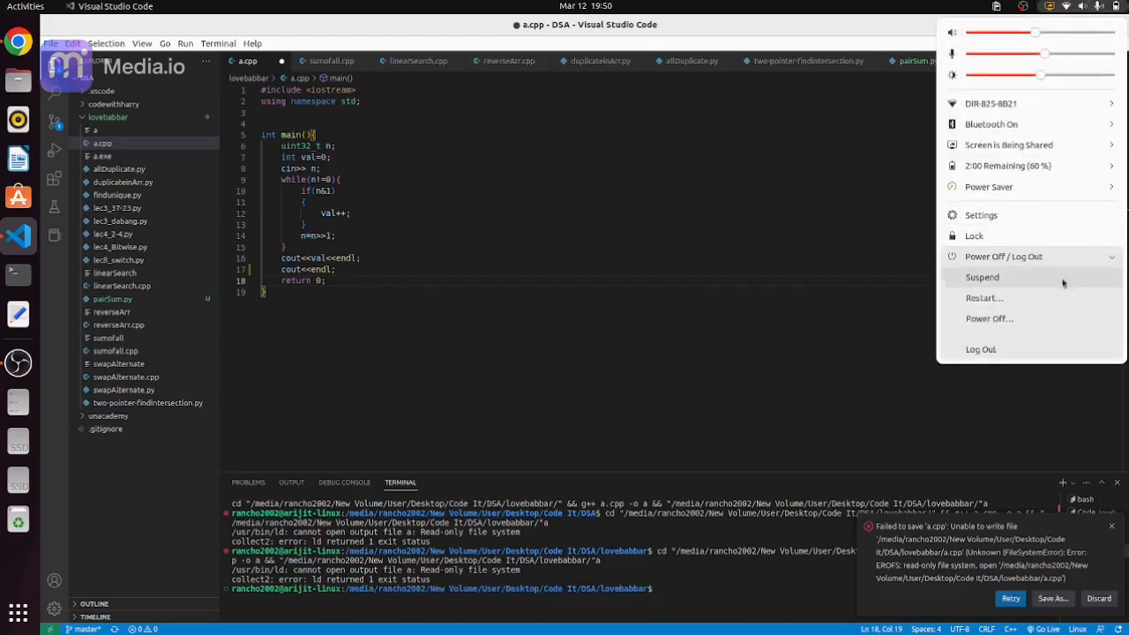
pyautogui.moveTo(1015, 297)
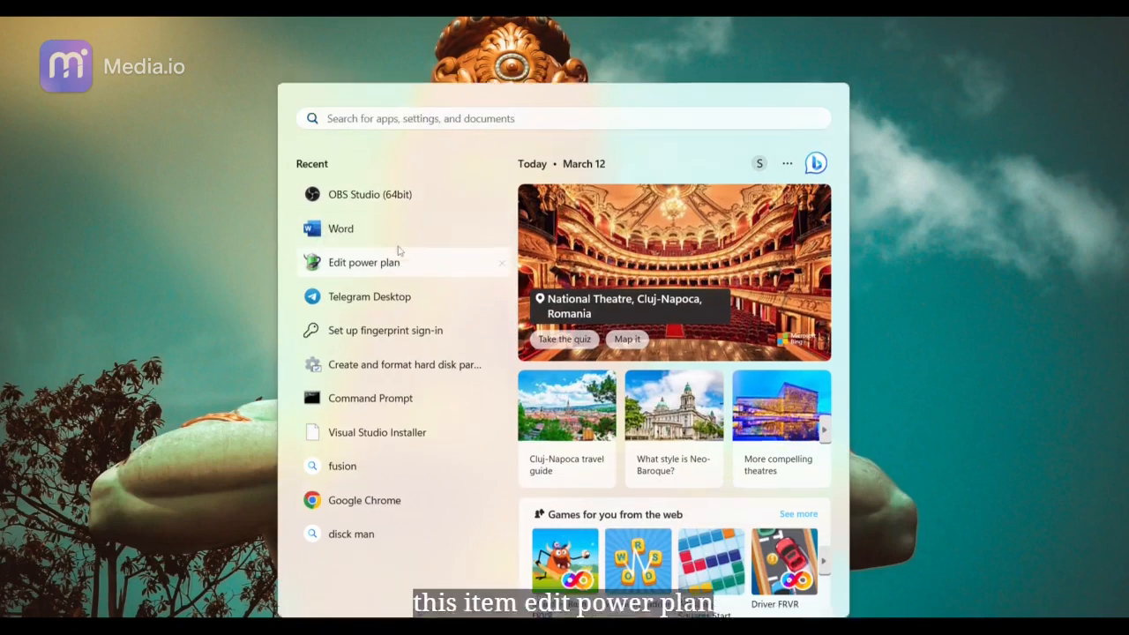
# Navigate from the power plan page to the power button and lid settings.
pyautogui.click(363, 261)
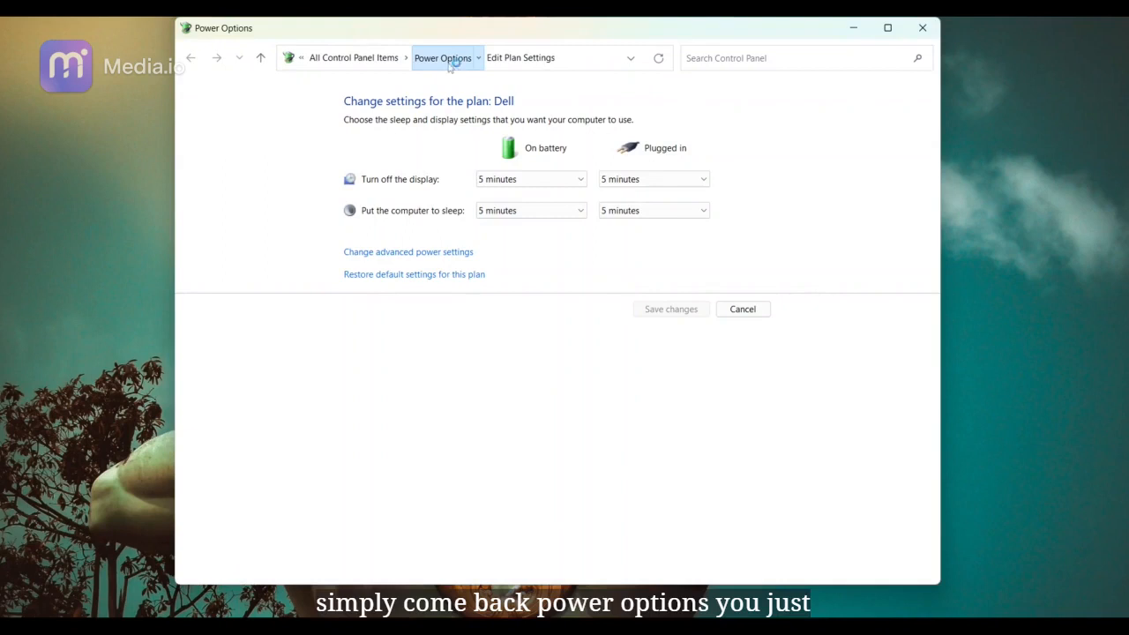
pyautogui.click(442, 57)
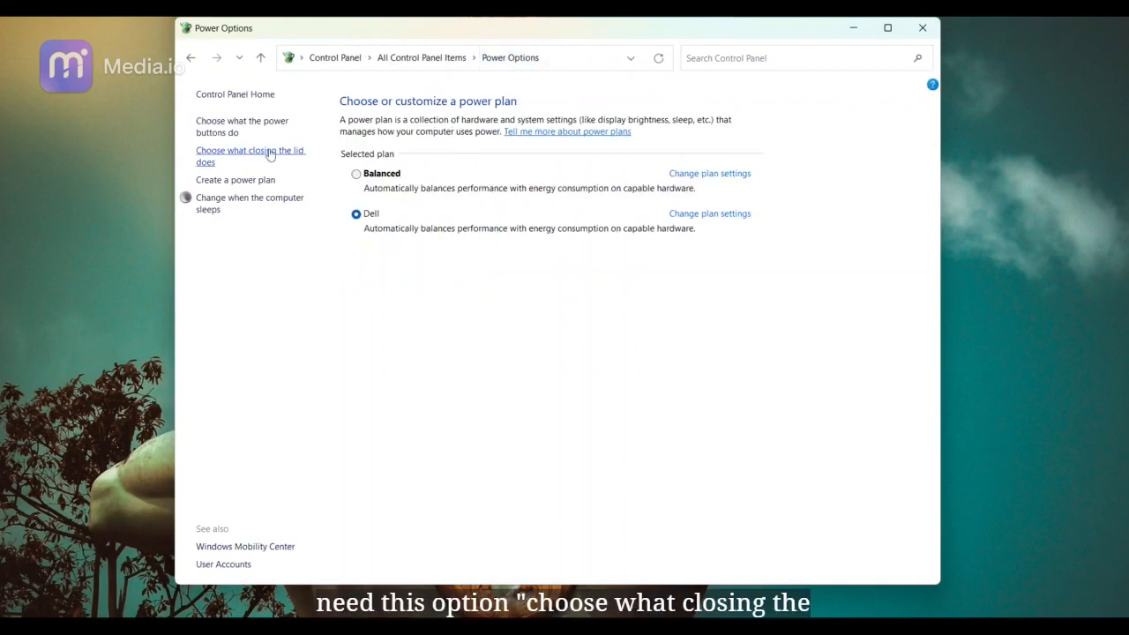
pyautogui.click(250, 155)
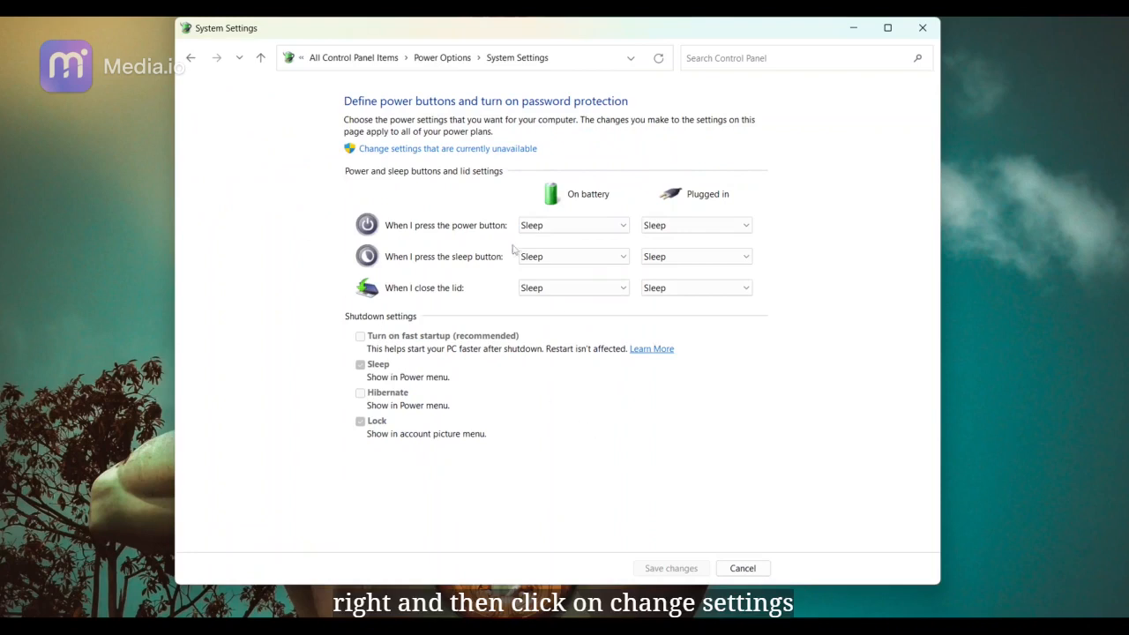
# Uncheck 'Turn on fast startup', save the shutdown settings and close Power Options.
pyautogui.click(448, 148)
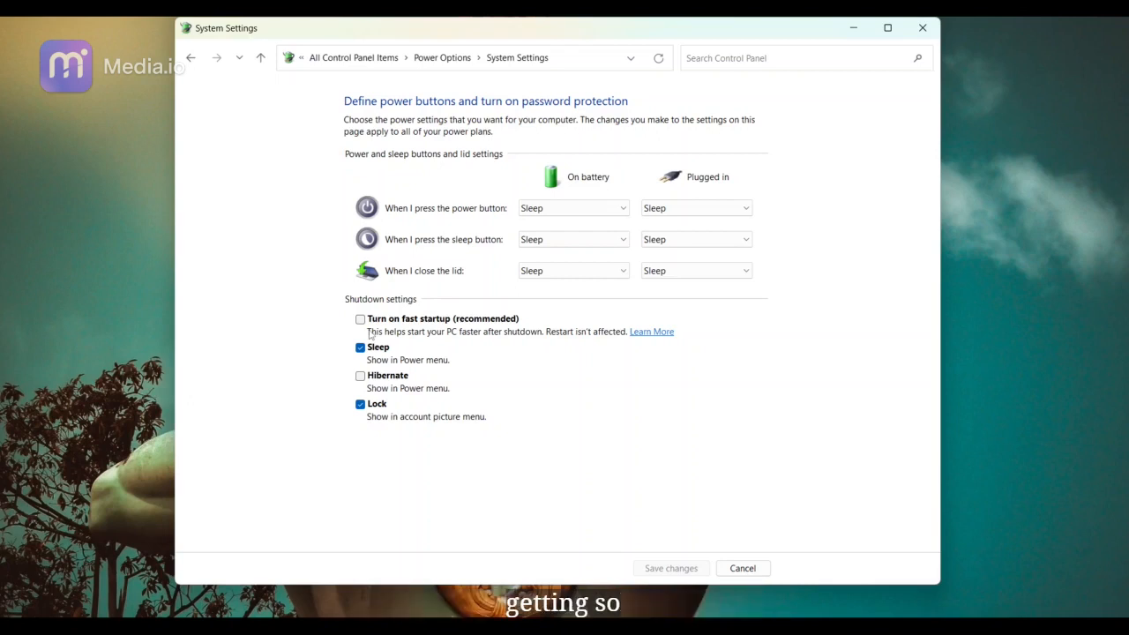
pyautogui.click(359, 317)
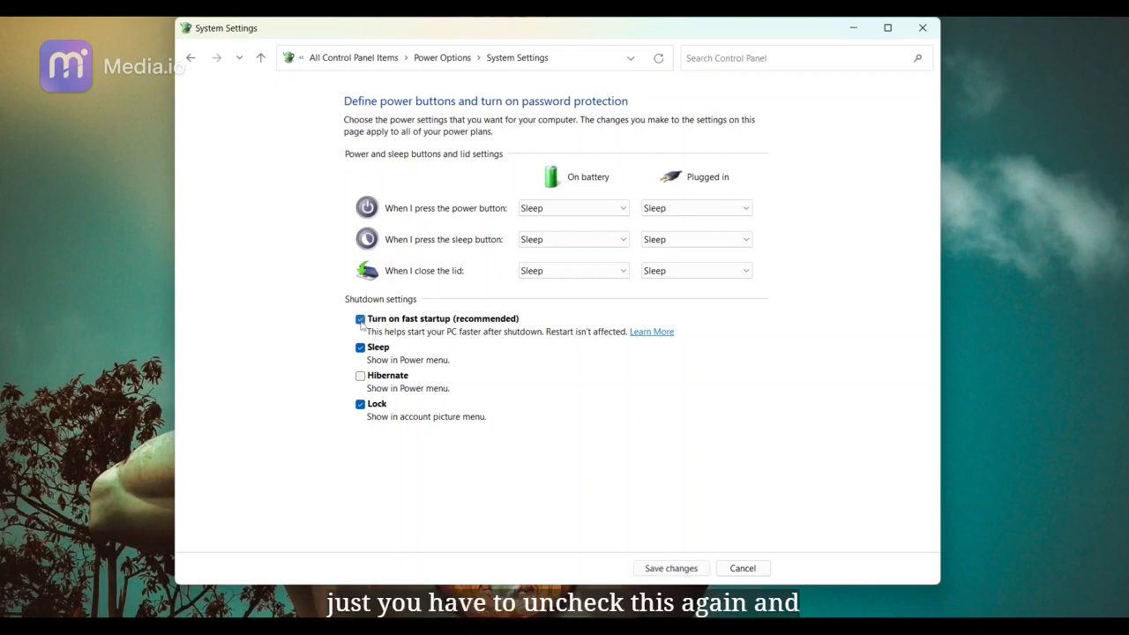
pyautogui.click(360, 318)
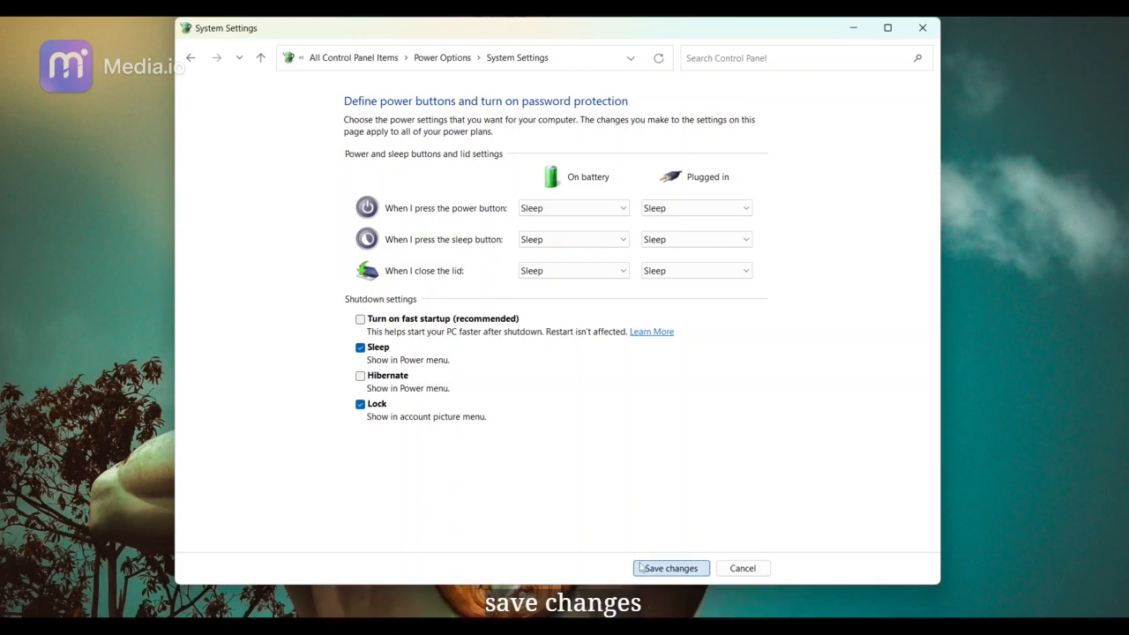
pyautogui.click(670, 568)
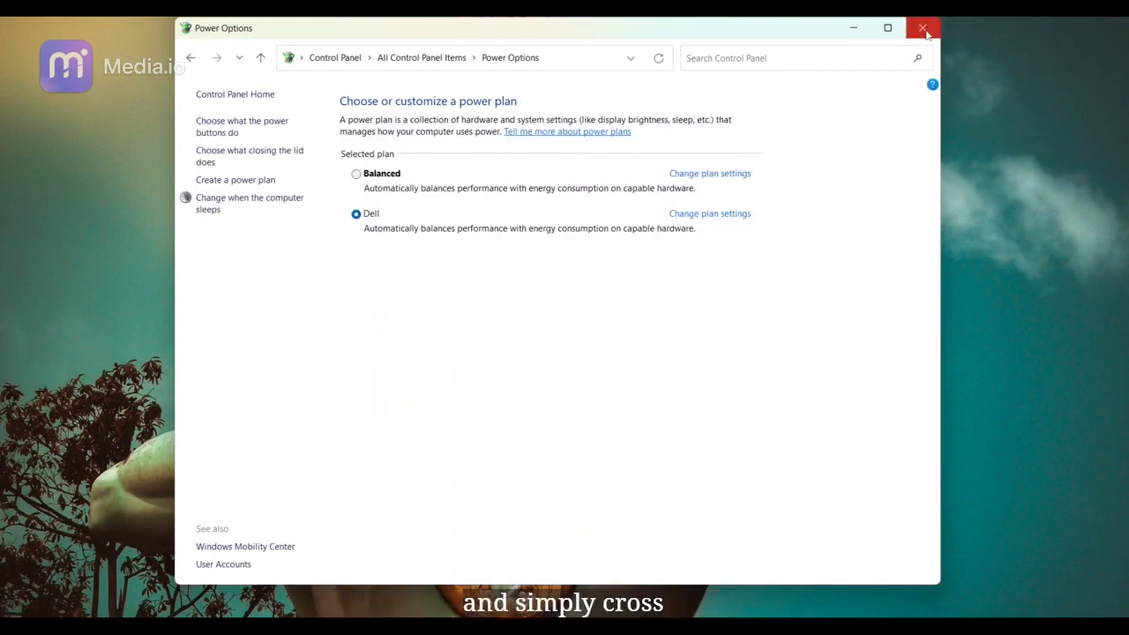
pyautogui.click(923, 28)
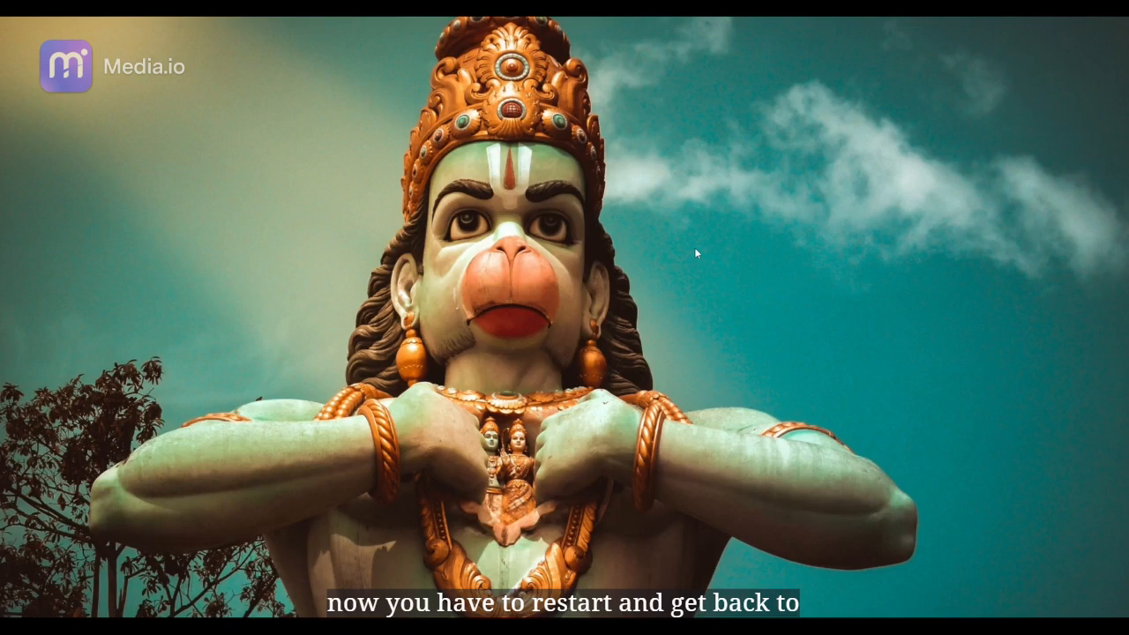
# Launch Visual Studio Code from the Ubuntu dock after rebooting.
pyautogui.click(747, 585)
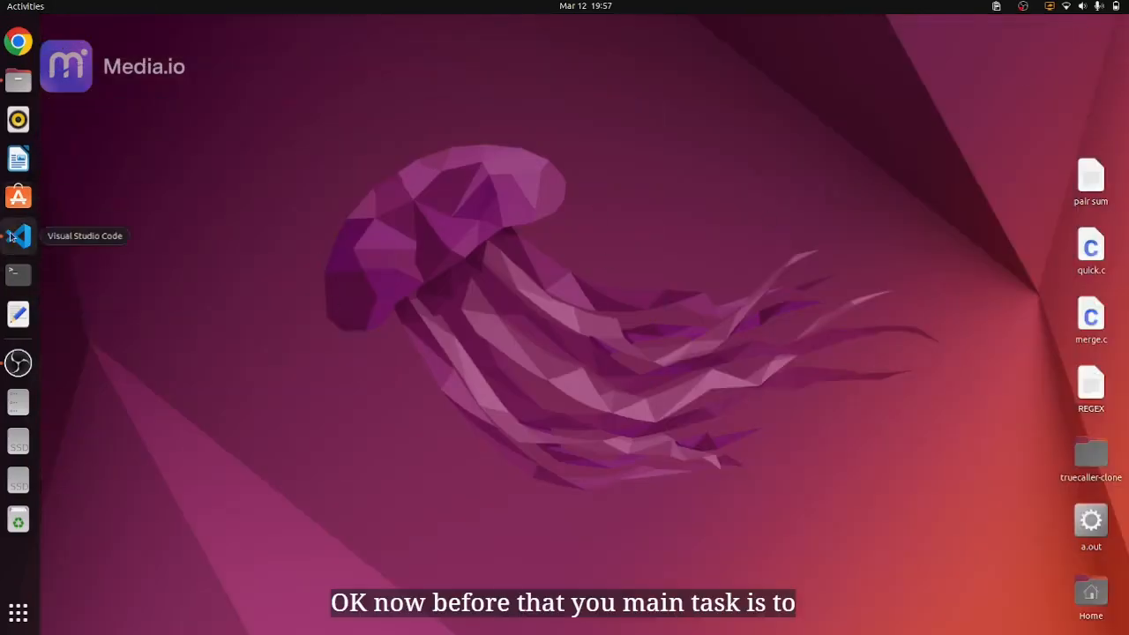
pyautogui.click(18, 237)
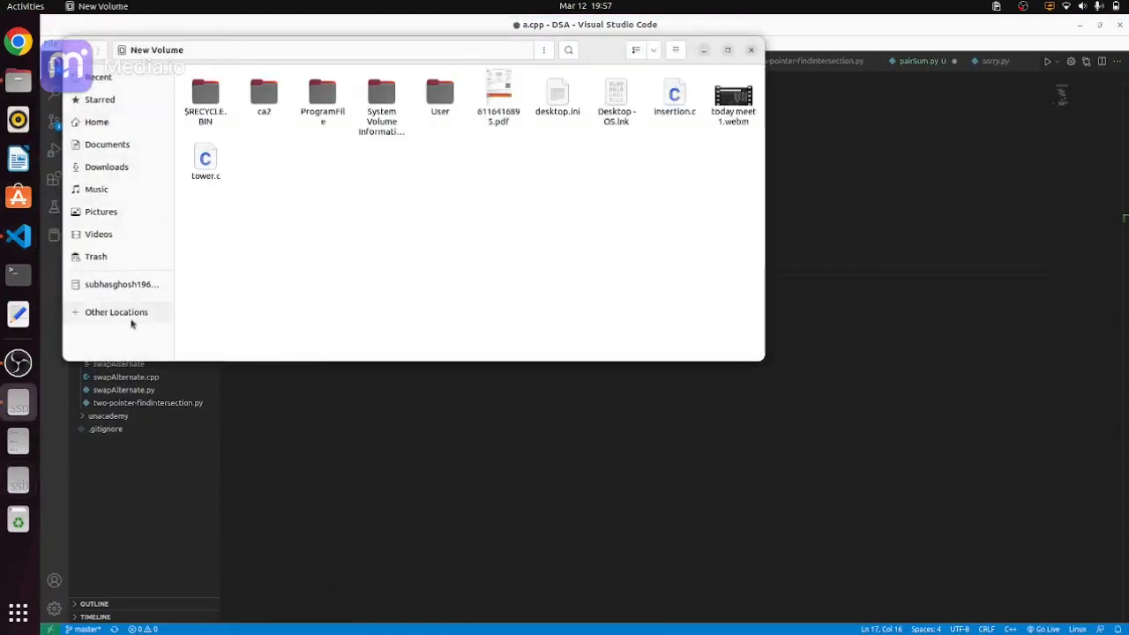
# Leave the drive listing and save a.cpp with Ctrl+S, now without the read-only error.
pyautogui.click(117, 310)
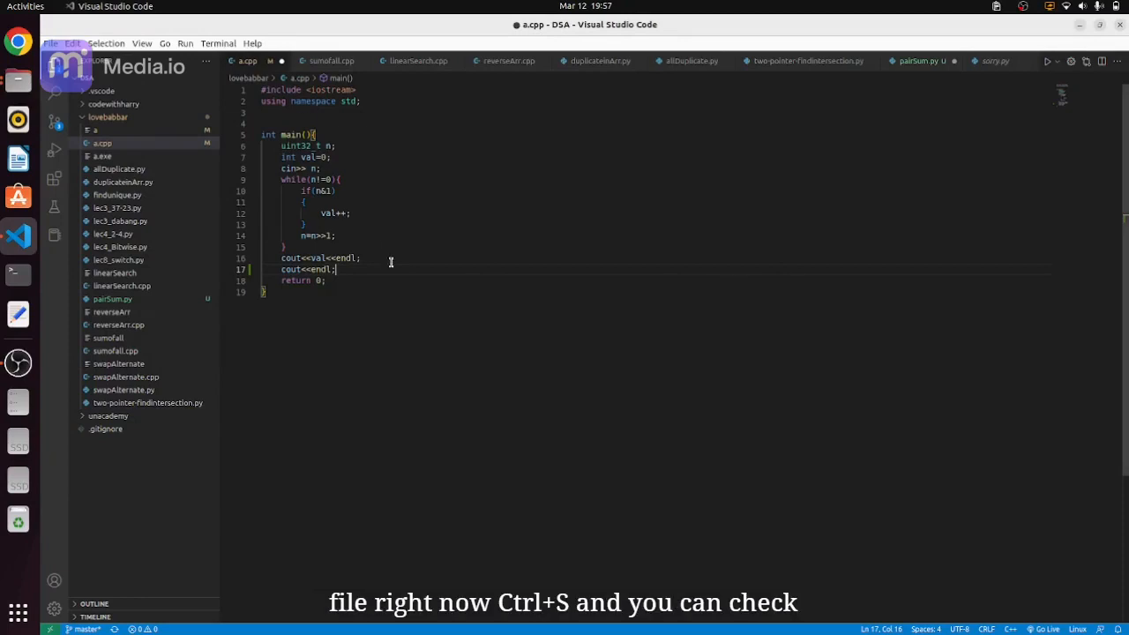
pyautogui.press('ctrl+s')
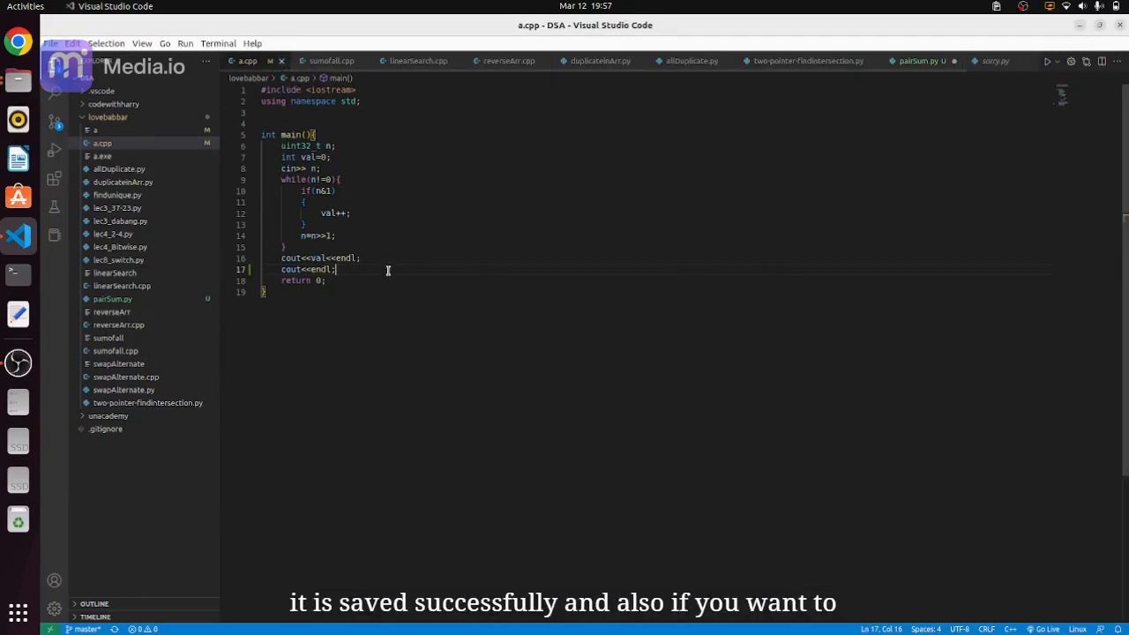